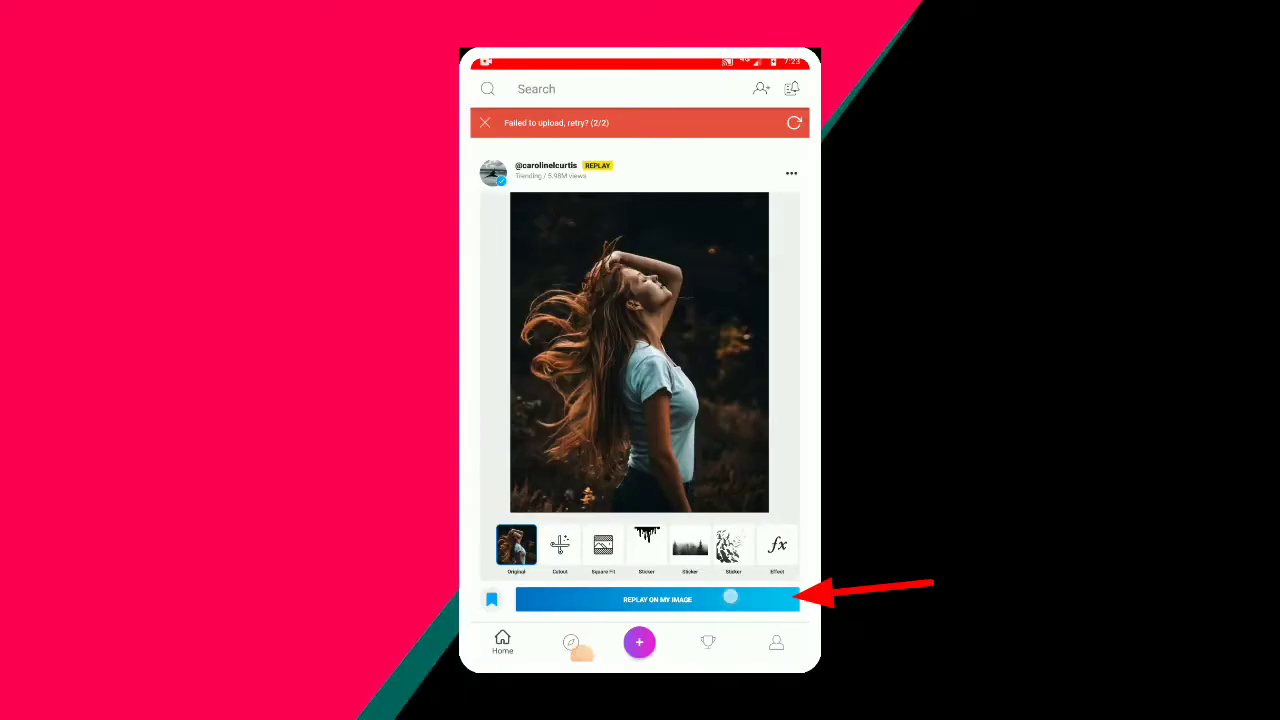
# - Choose to replay the trending edit on my own image, bringing up recent photos
pyautogui.click(656, 600)
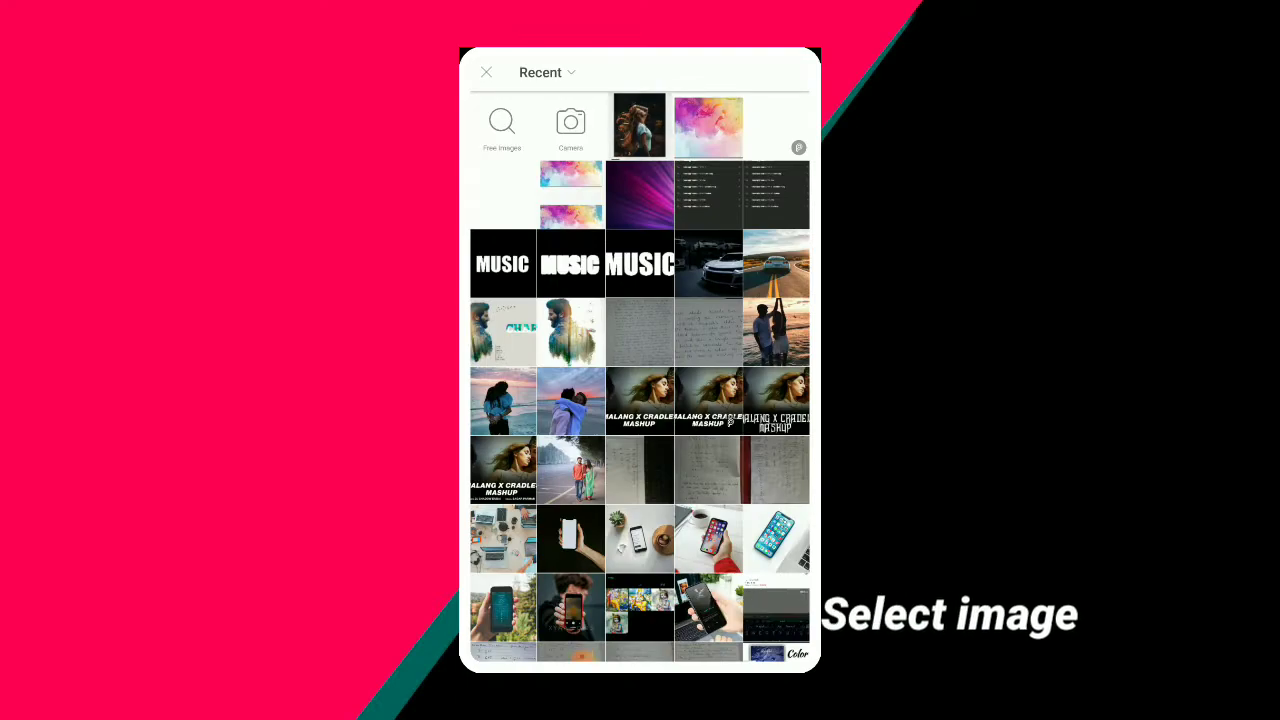
# - Pick the woman photo, trace her outline in red with the cutout brush and confirm
pyautogui.click(640, 124)
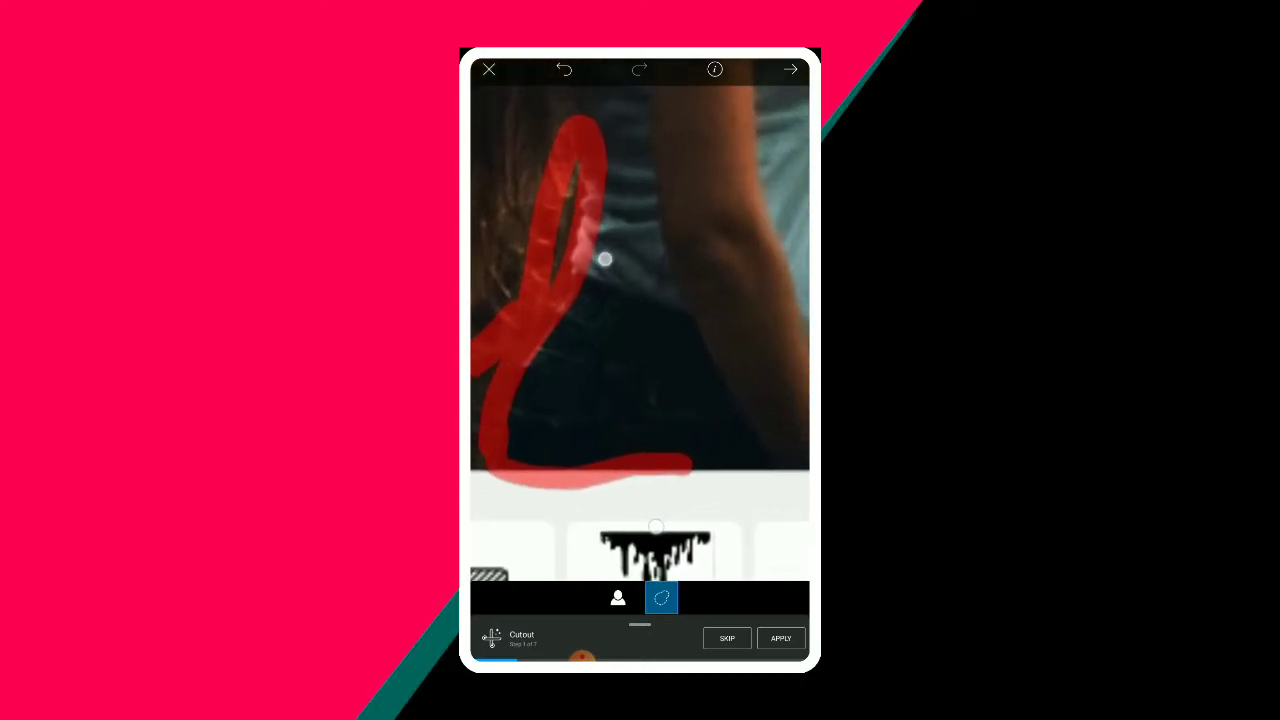
pyautogui.moveTo(604, 260); pyautogui.dragTo(676, 500)
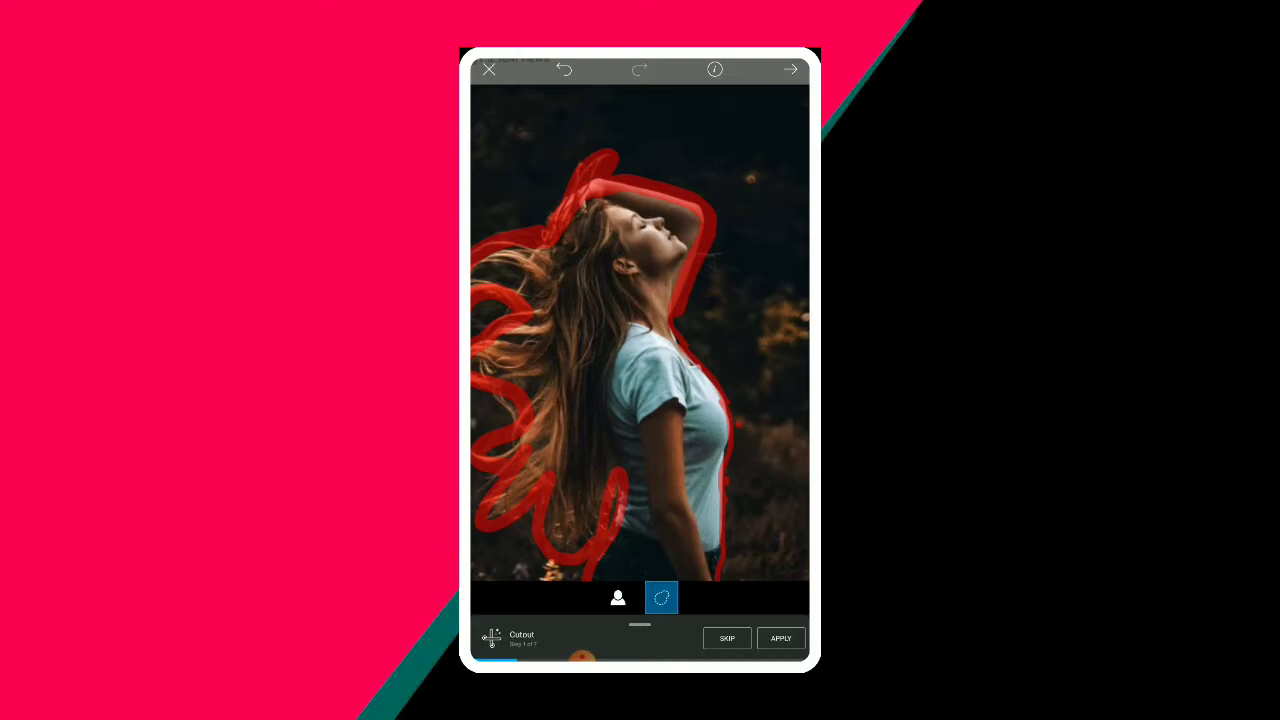
pyautogui.click(780, 638)
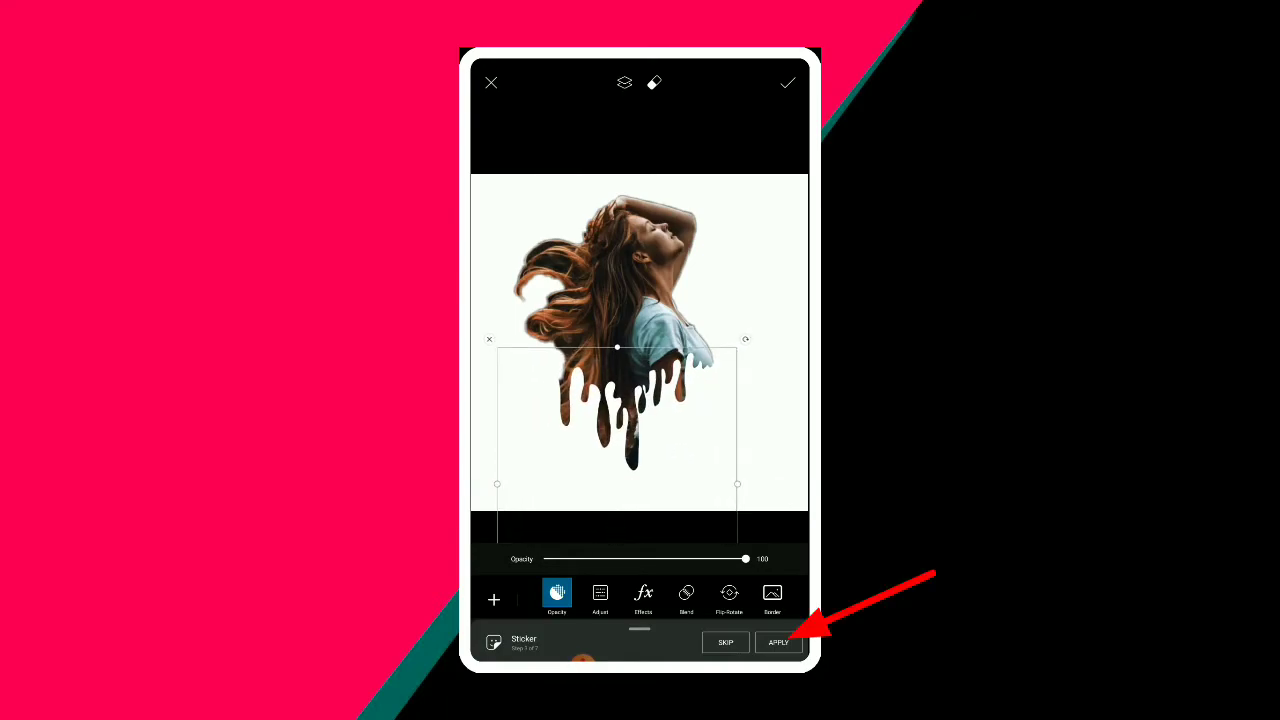
# - Apply the drip sticker hanging beneath the cut-out woman on the white background
pyautogui.click(778, 642)
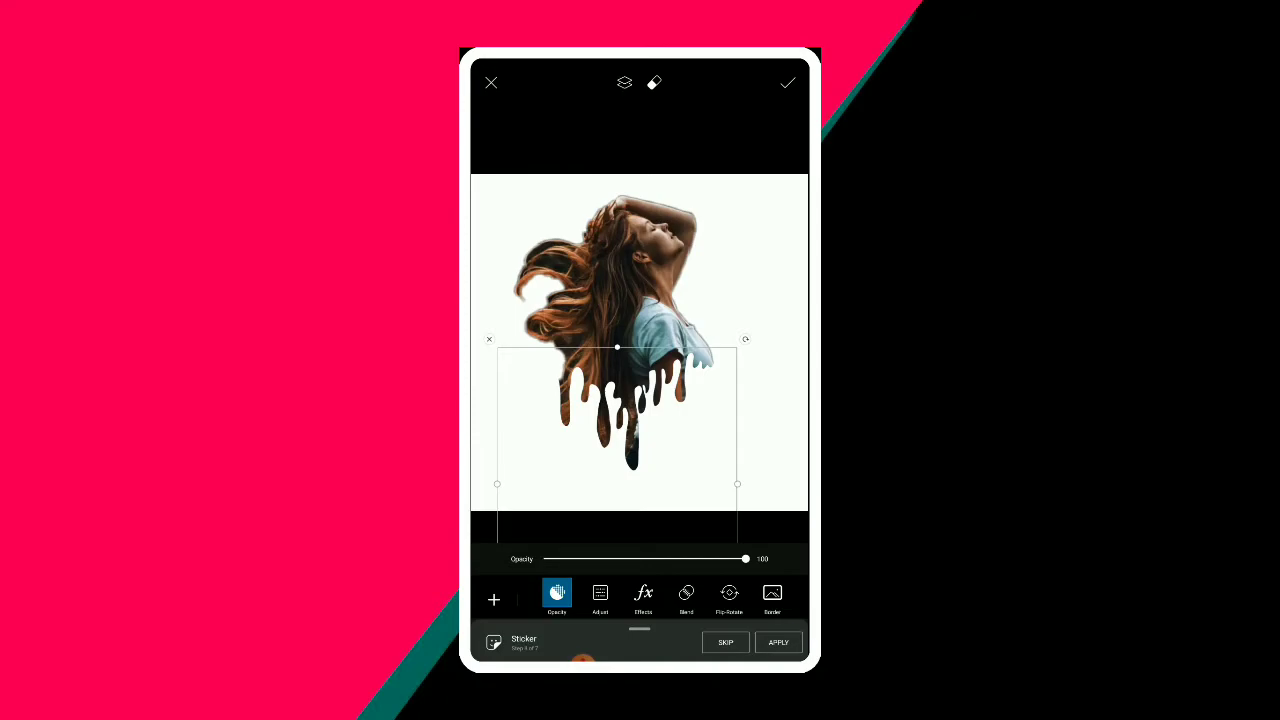
# - Place a misty forest sticker at the bottom beneath the floating woman and apply it
pyautogui.click(492, 600)
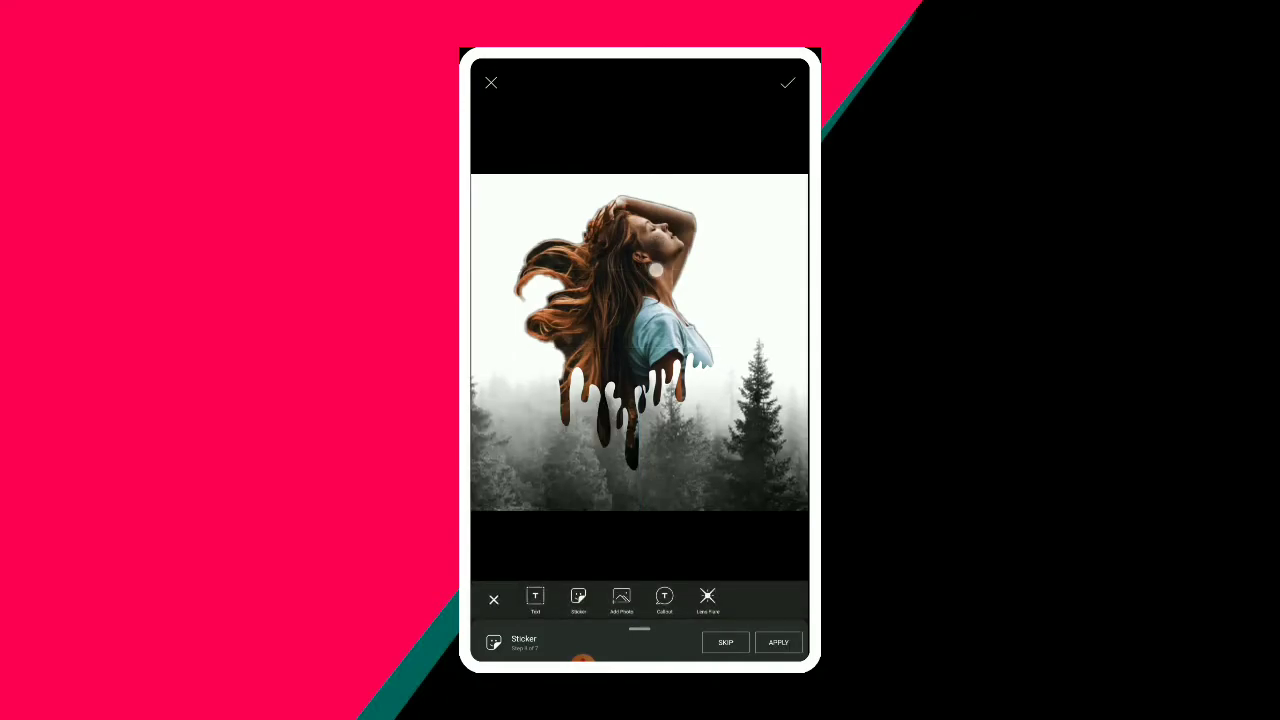
pyautogui.click(578, 596)
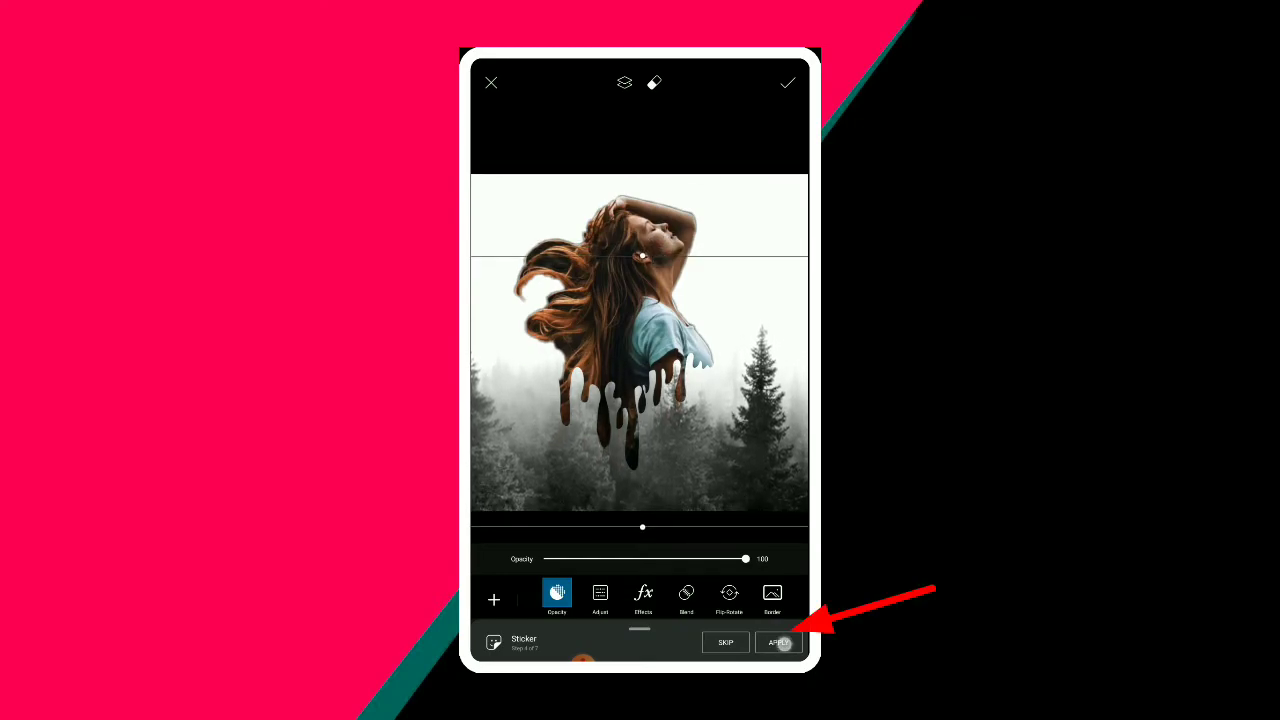
pyautogui.click(778, 642)
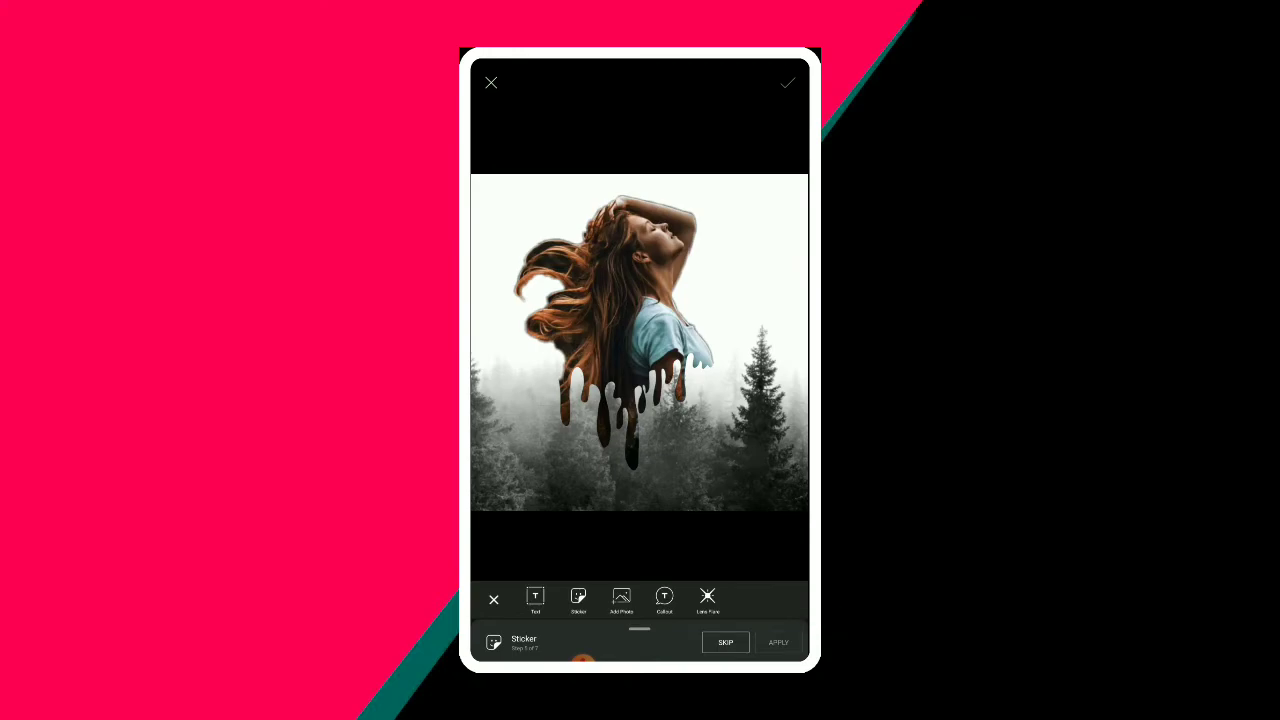
# - Add a flock of flying birds sticker over the forest and apply it
pyautogui.click(578, 596)
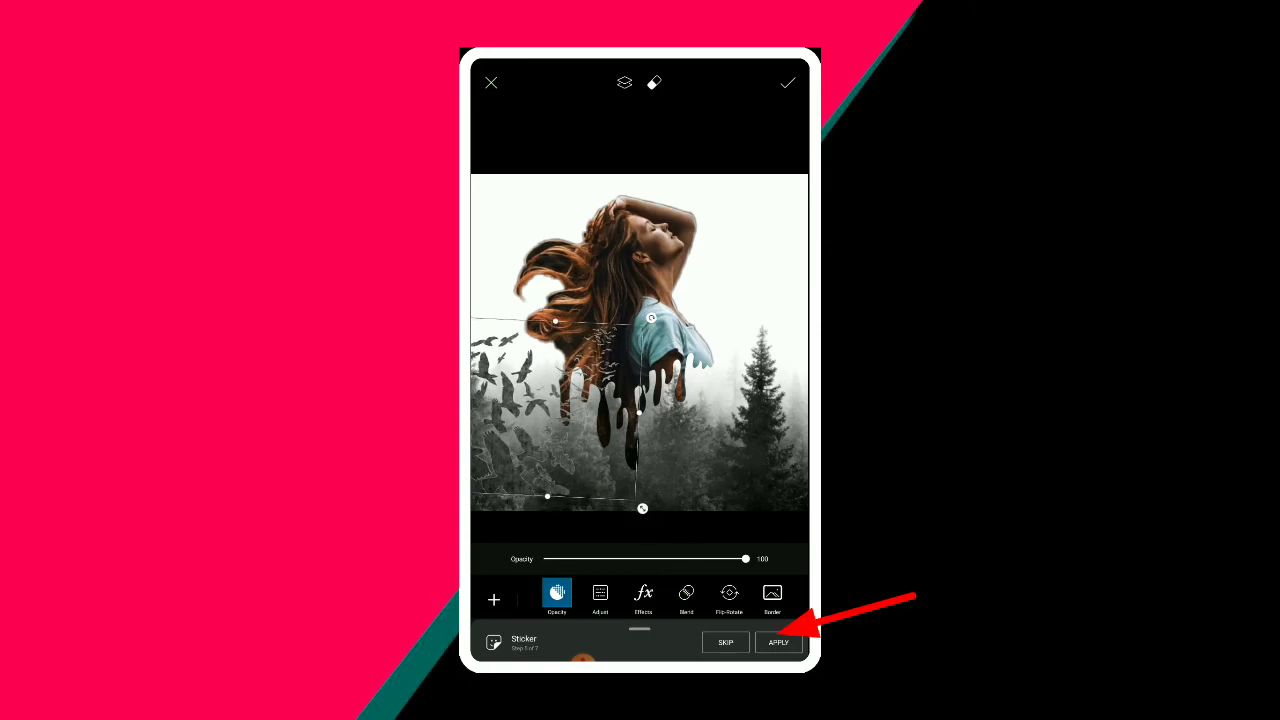
pyautogui.click(778, 642)
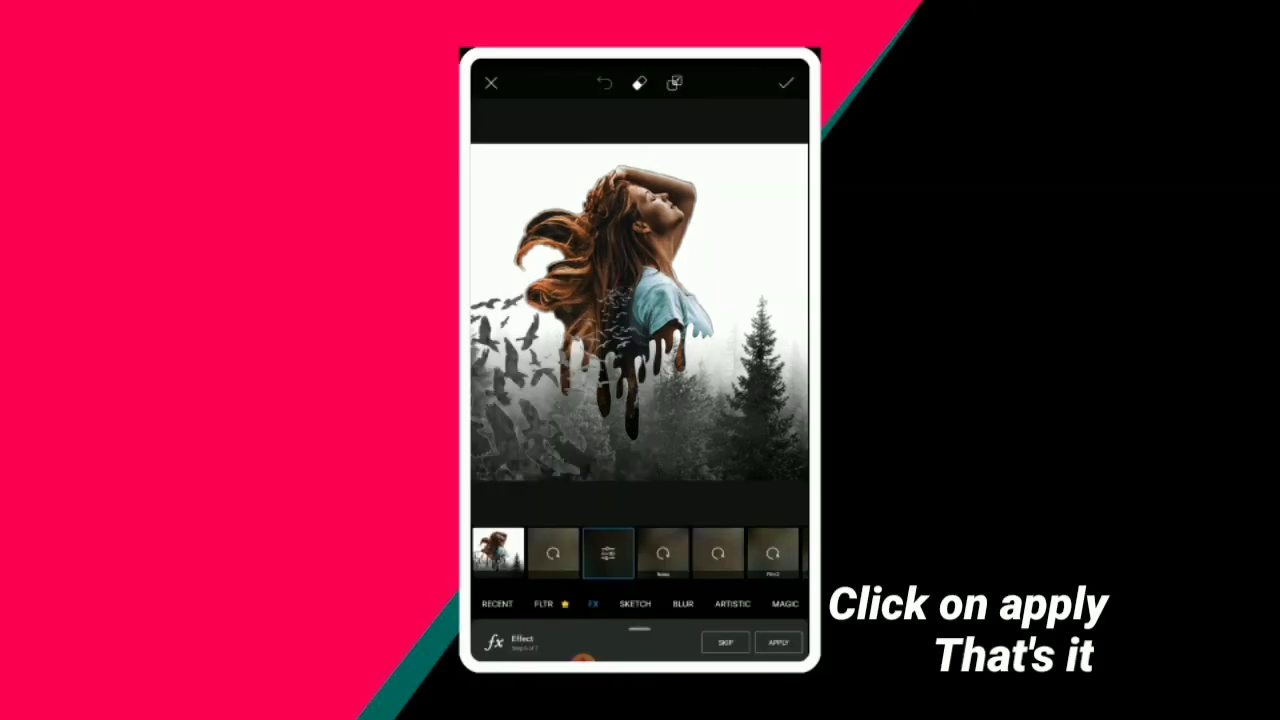